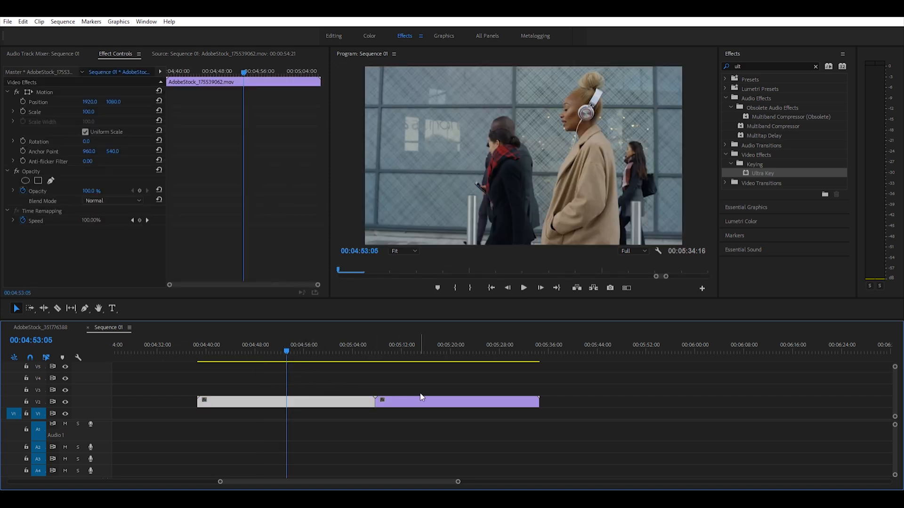
Stack the second street clip on V2, aligned with the first clip's start on V1
left_click(416, 350)
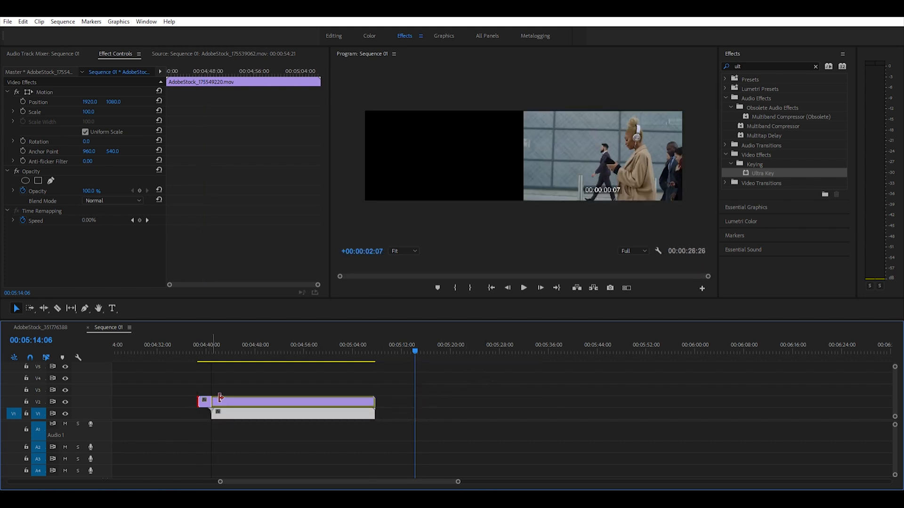
left_click(272, 345)
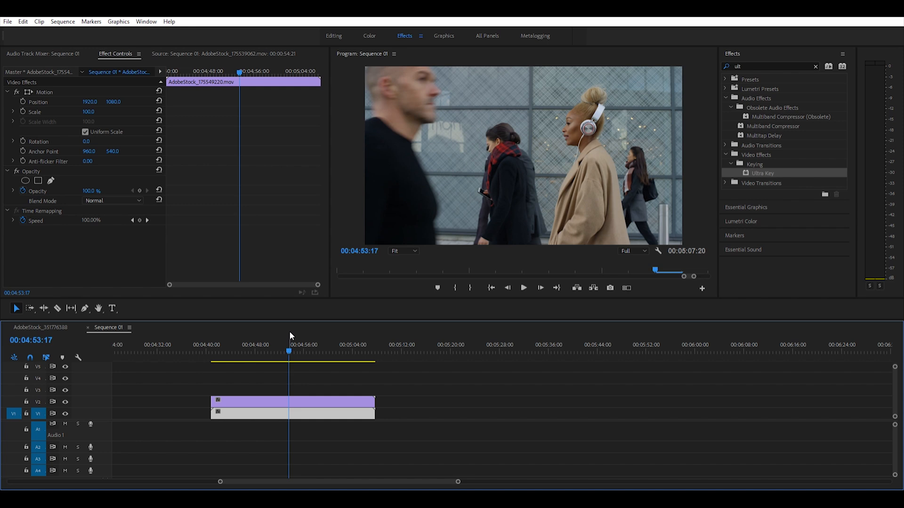
mouse_move(371, 167)
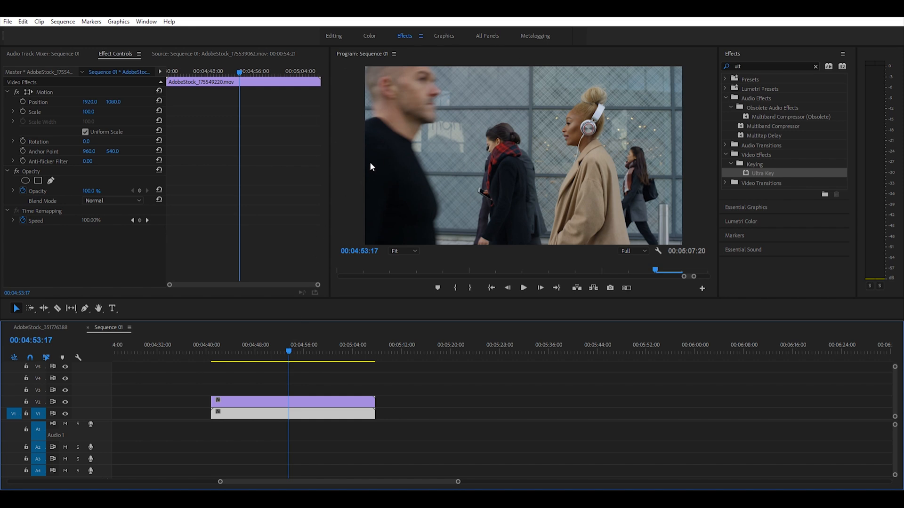
mouse_move(283, 326)
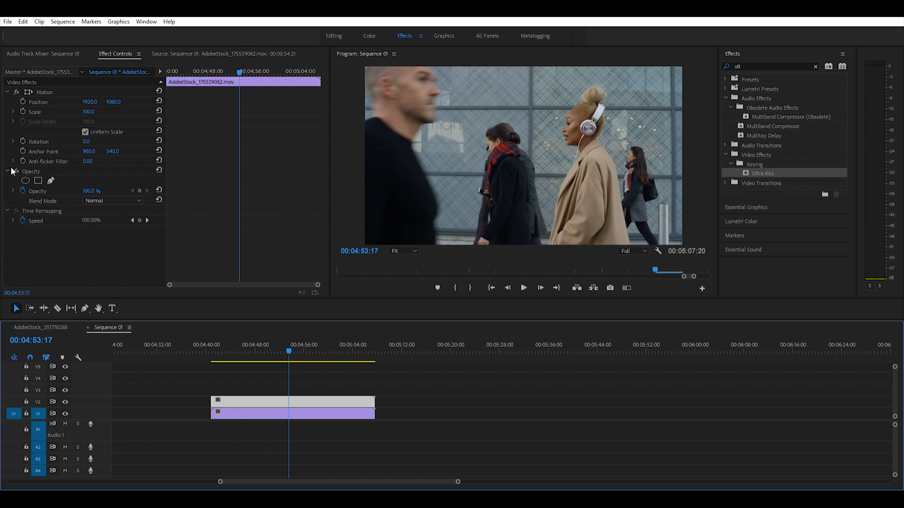
mouse_move(51, 177)
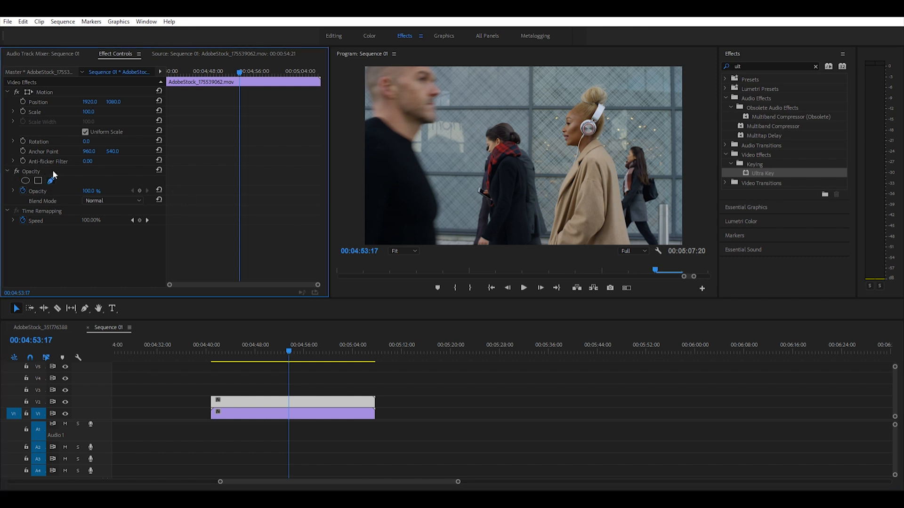
Start a pen opacity mask and place its first point on the man's outline
left_click(38, 180)
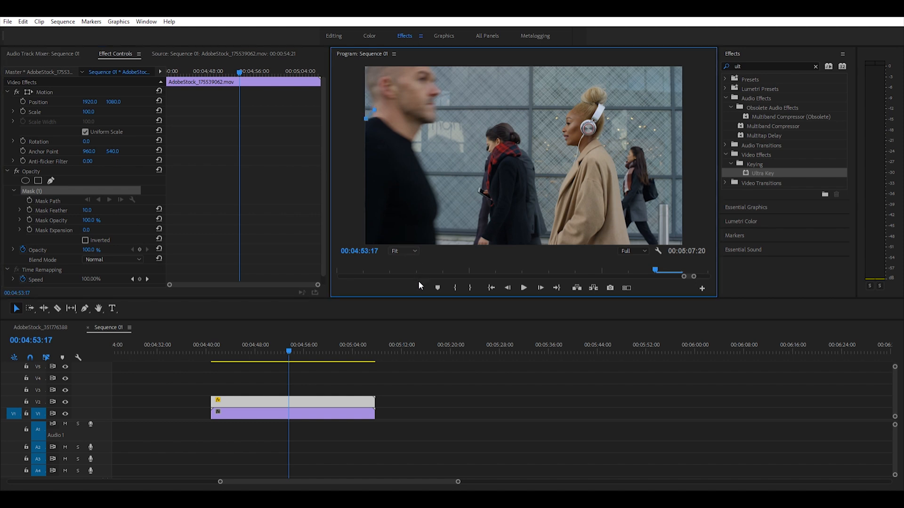
left_click(405, 251)
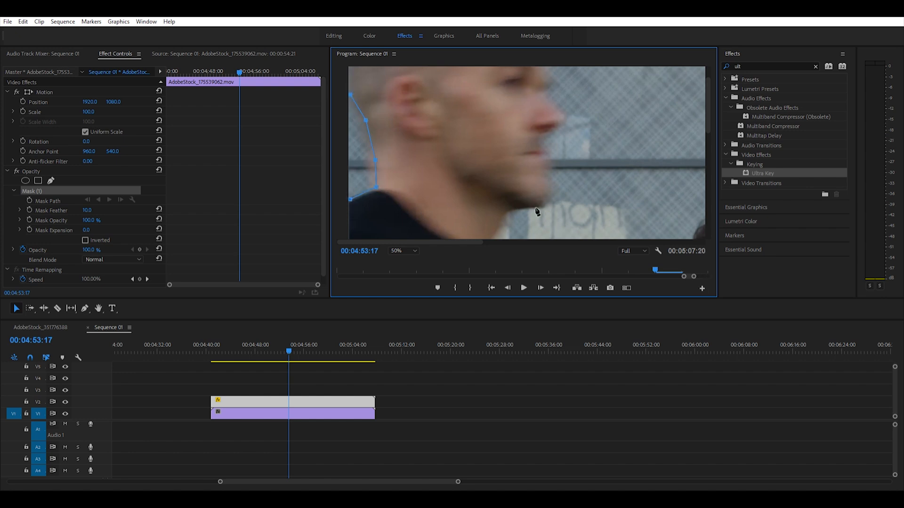
mouse_move(579, 146)
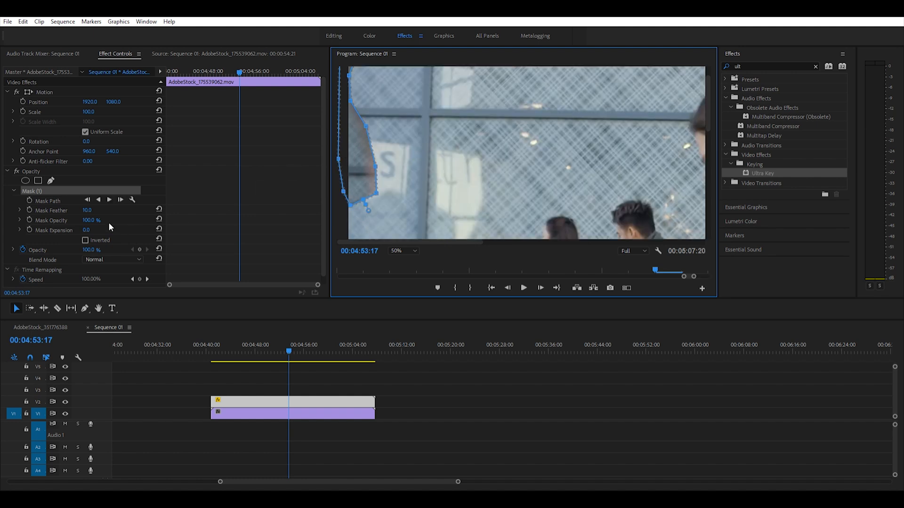
mouse_move(317, 108)
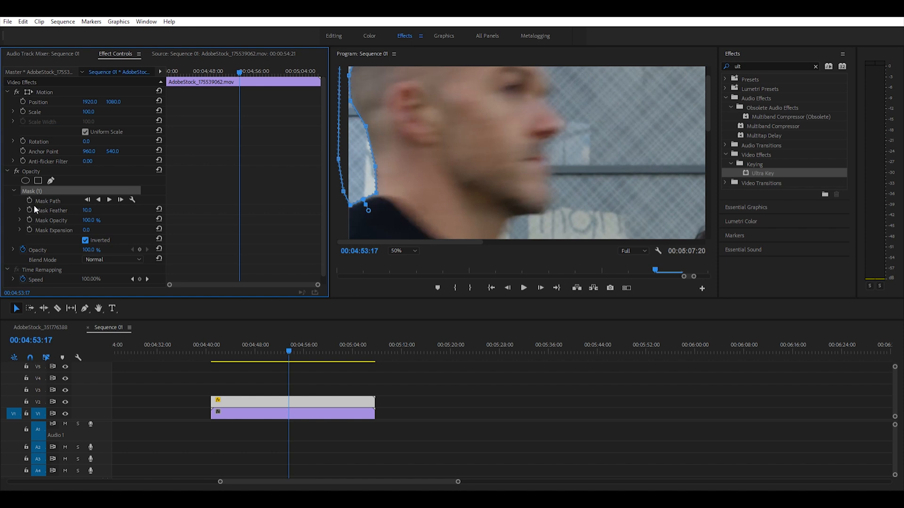
mouse_move(33, 209)
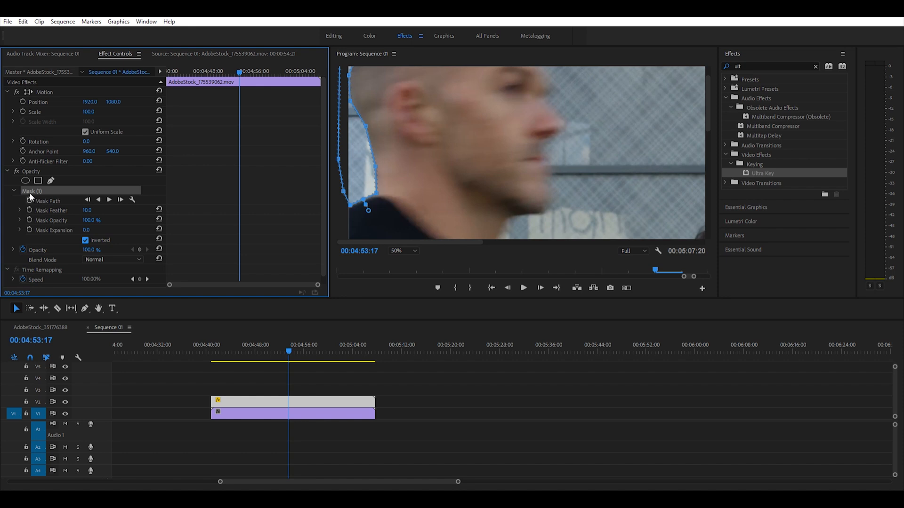
mouse_move(32, 195)
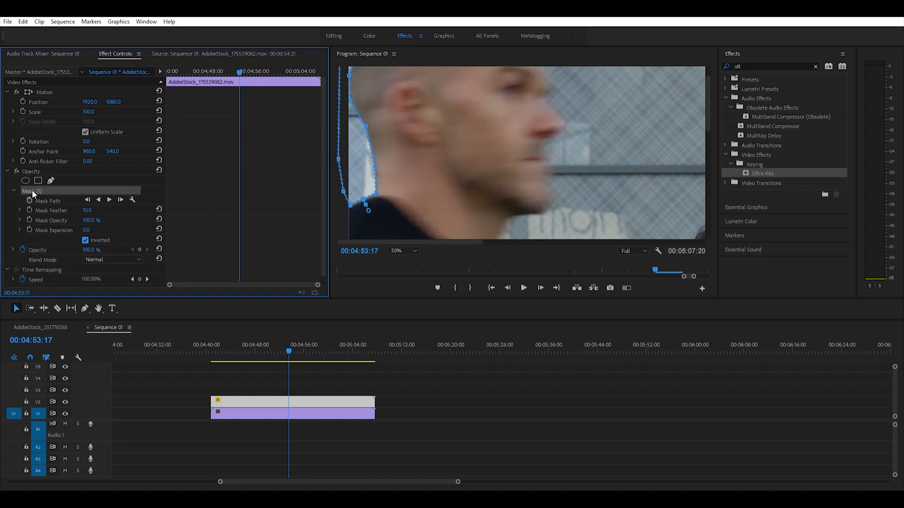
mouse_move(32, 195)
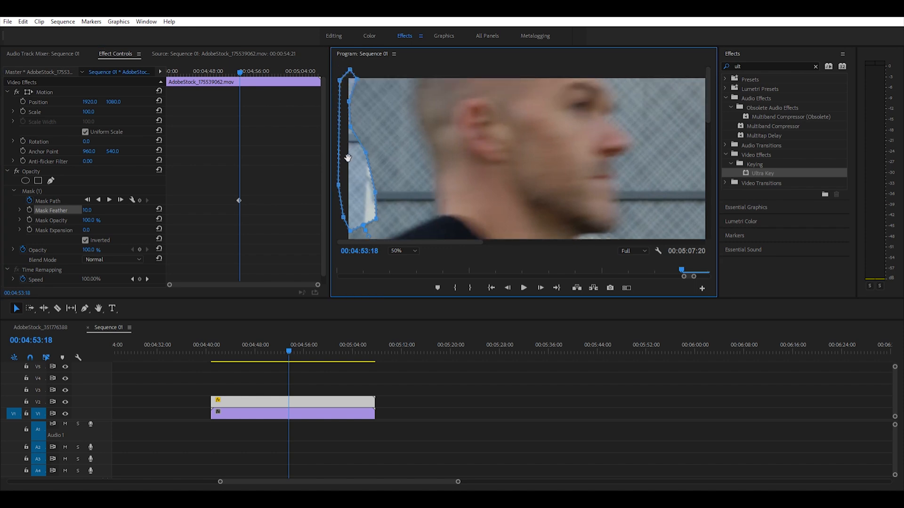
mouse_move(362, 167)
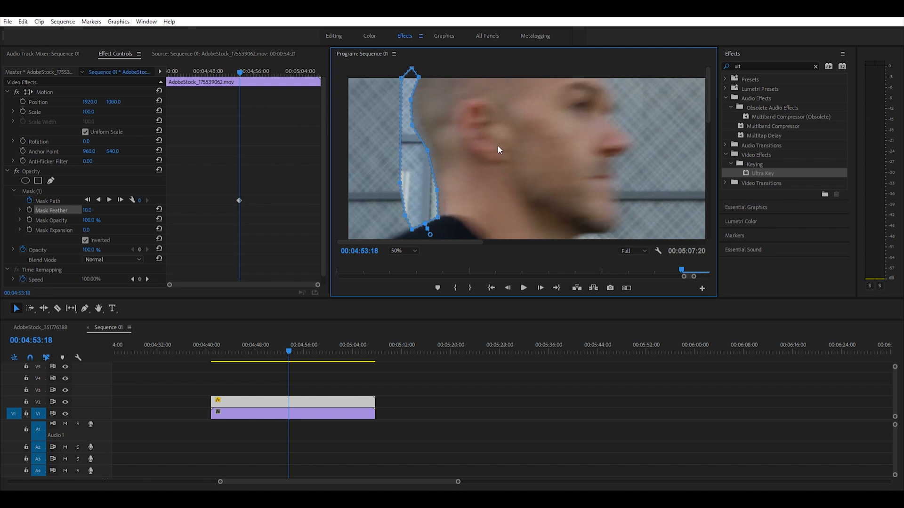
mouse_move(391, 162)
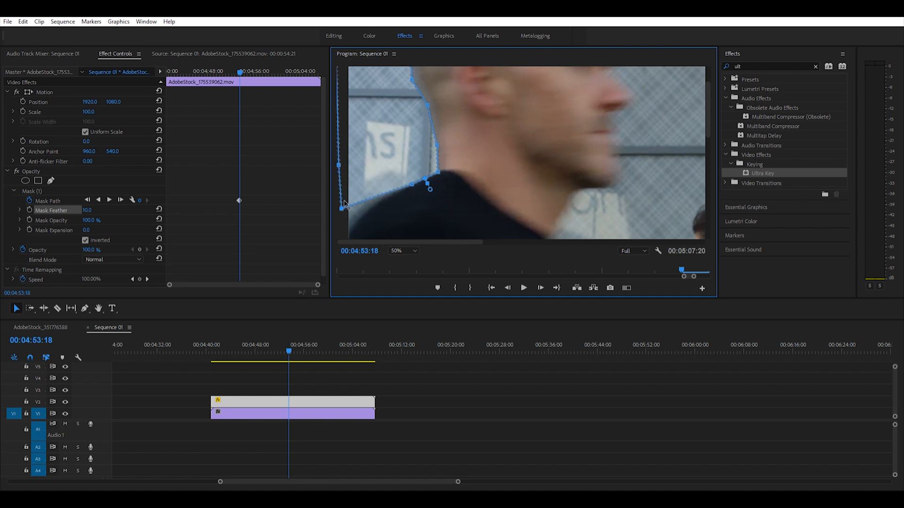
Drag a mask point to follow the man's shoulder
left_click_drag(343, 208, 362, 215)
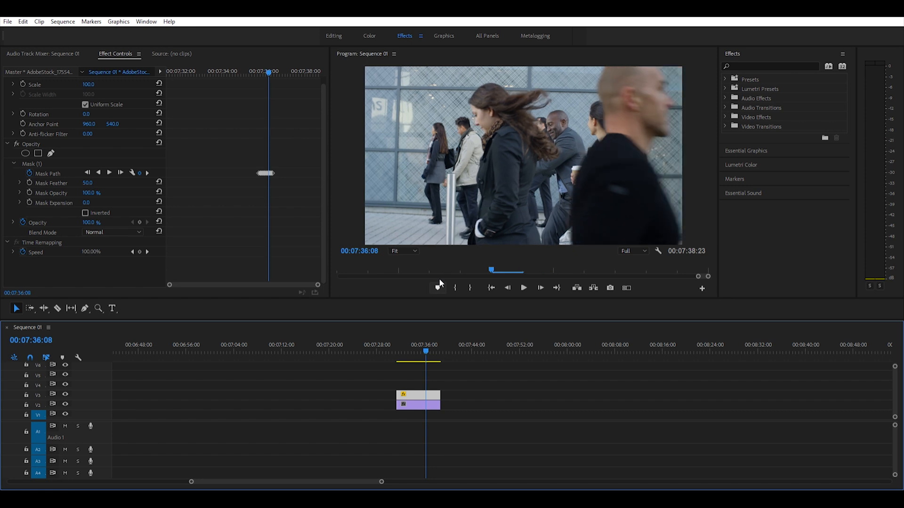
Search the Effects panel for 'horizon' to find Horizontal Flip
left_click(769, 66)
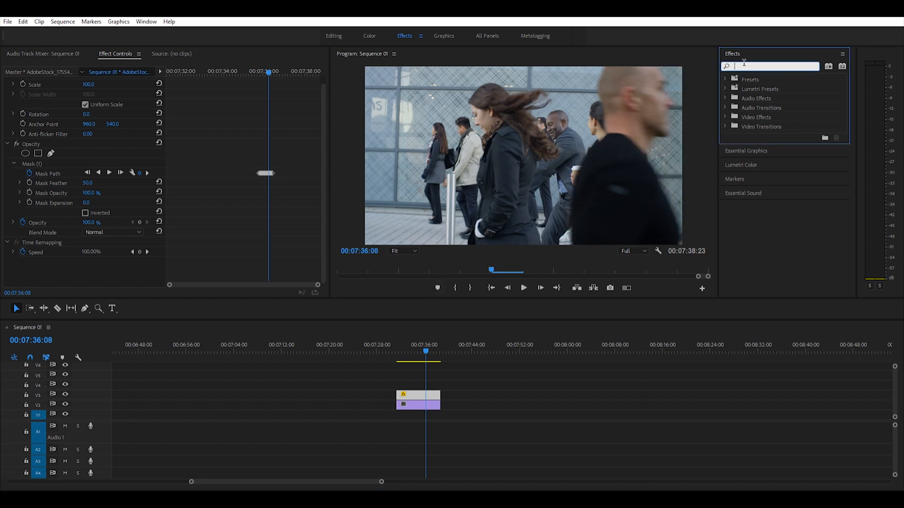
type("horizon")
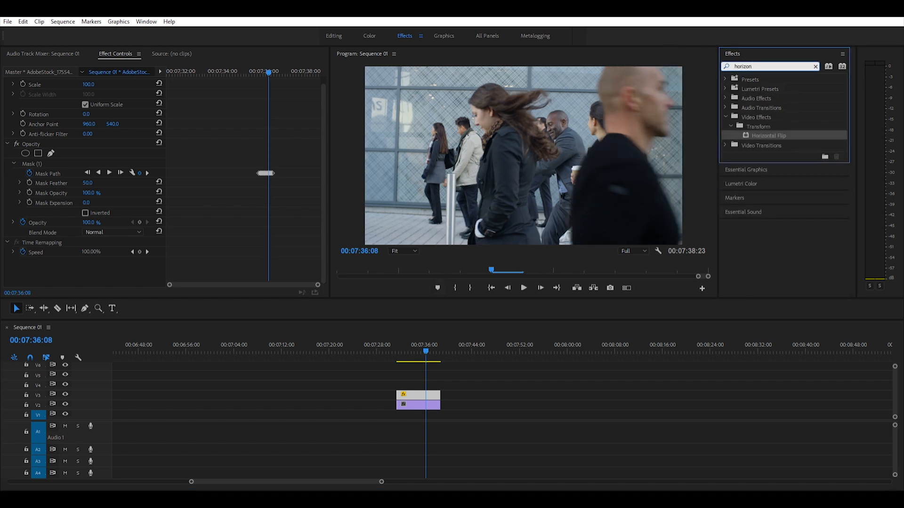